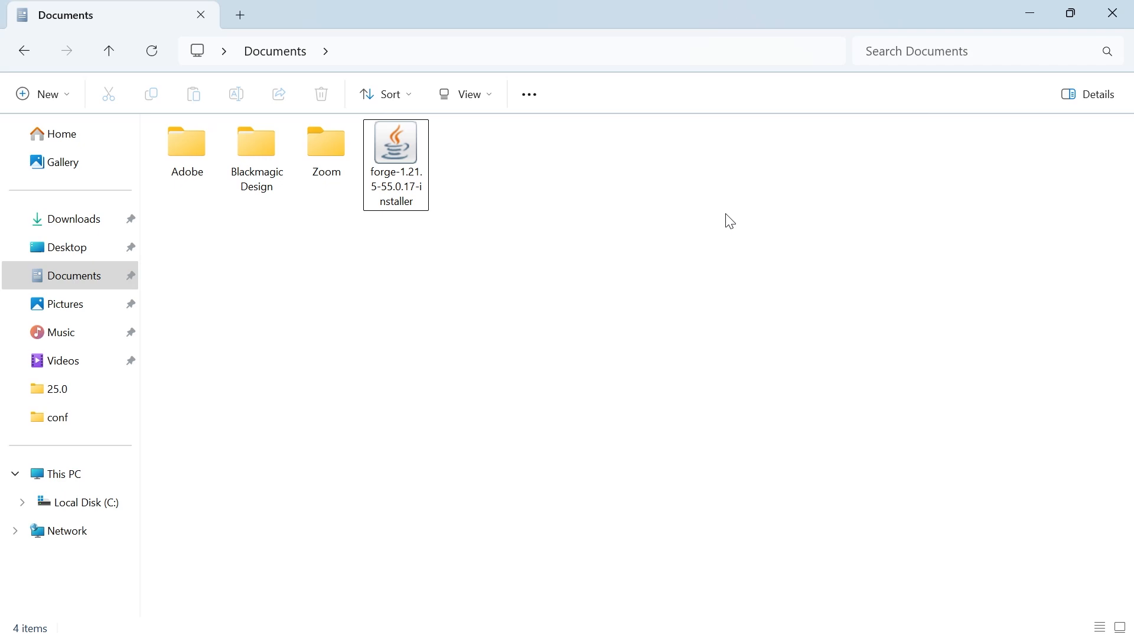
# Select the Forge installer jar and search the Start menu for 'settings'
pyautogui.click(395, 142)
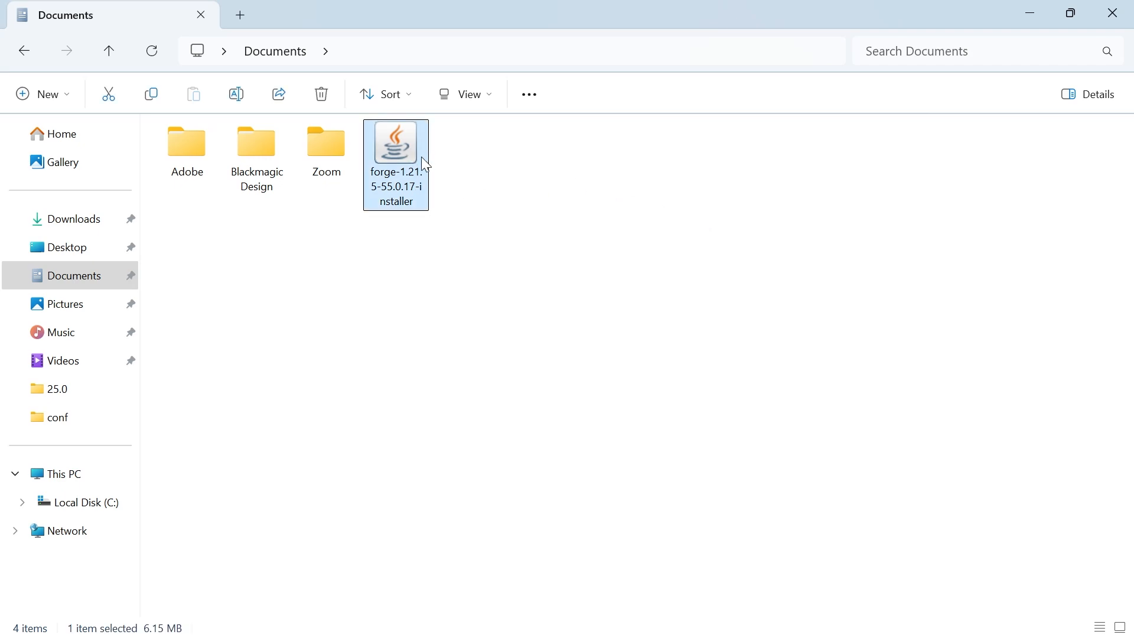
pyautogui.moveTo(506, 193)
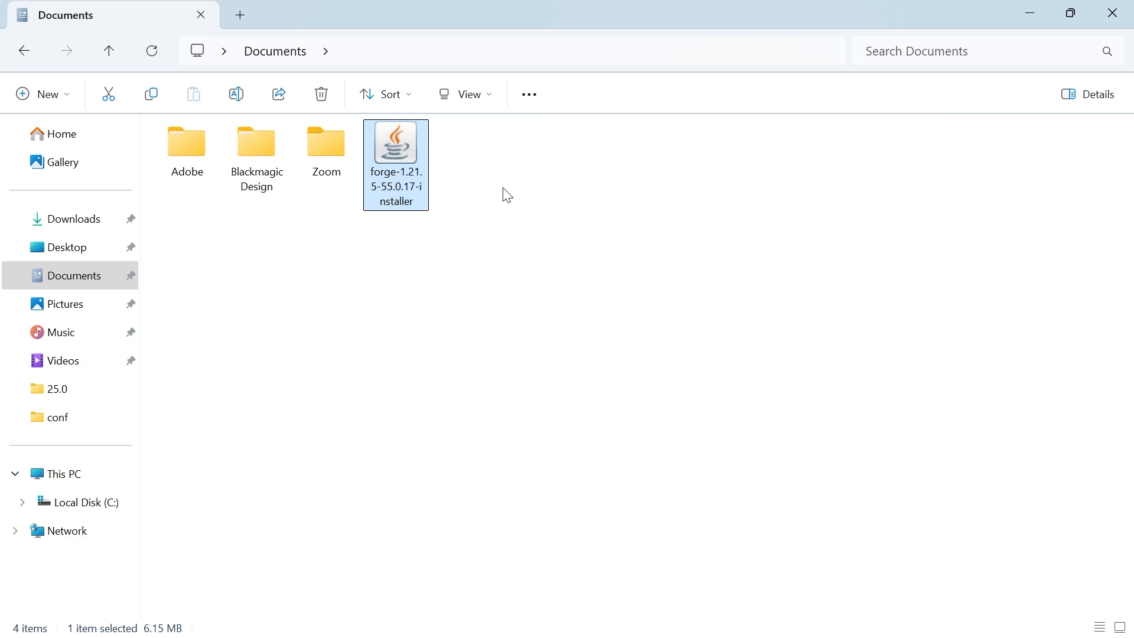
pyautogui.moveTo(403, 152)
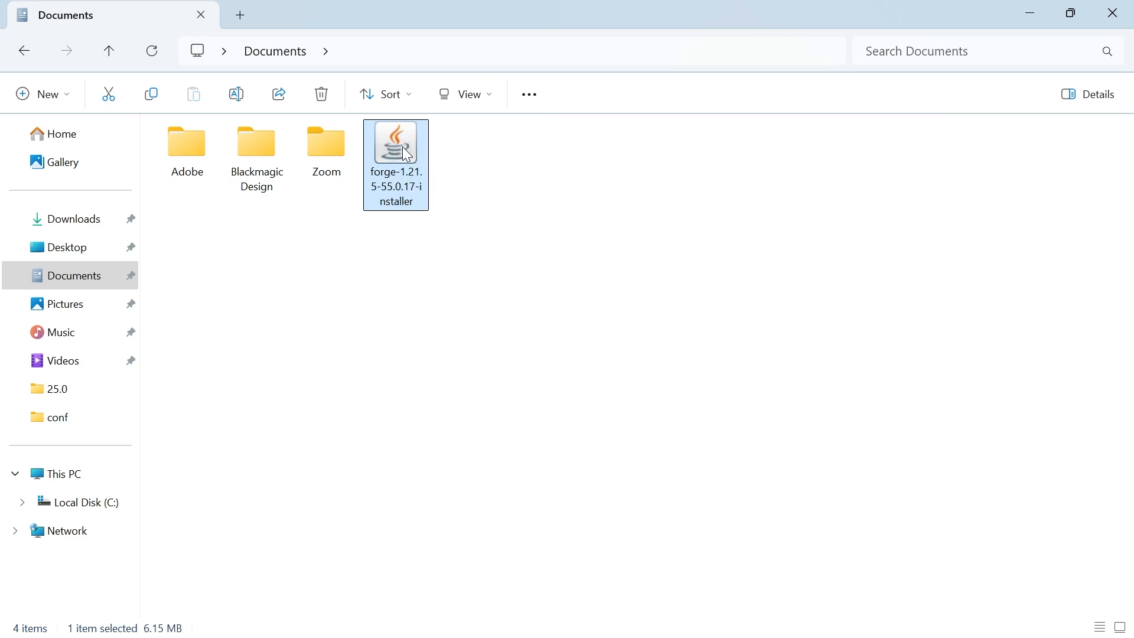
pyautogui.moveTo(418, 152)
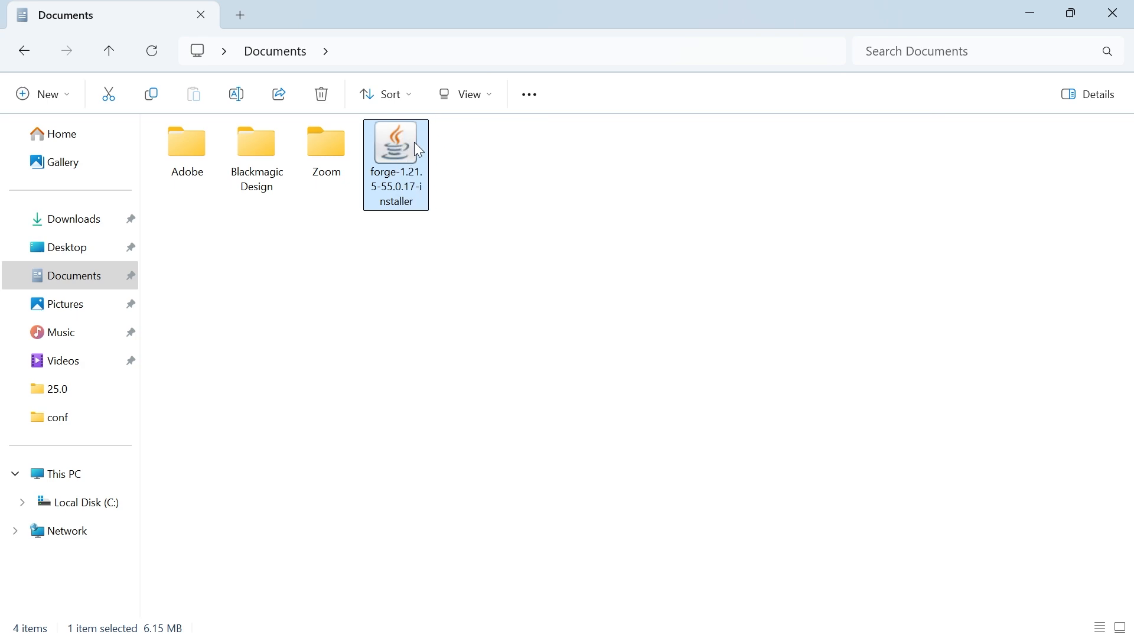
pyautogui.moveTo(415, 148)
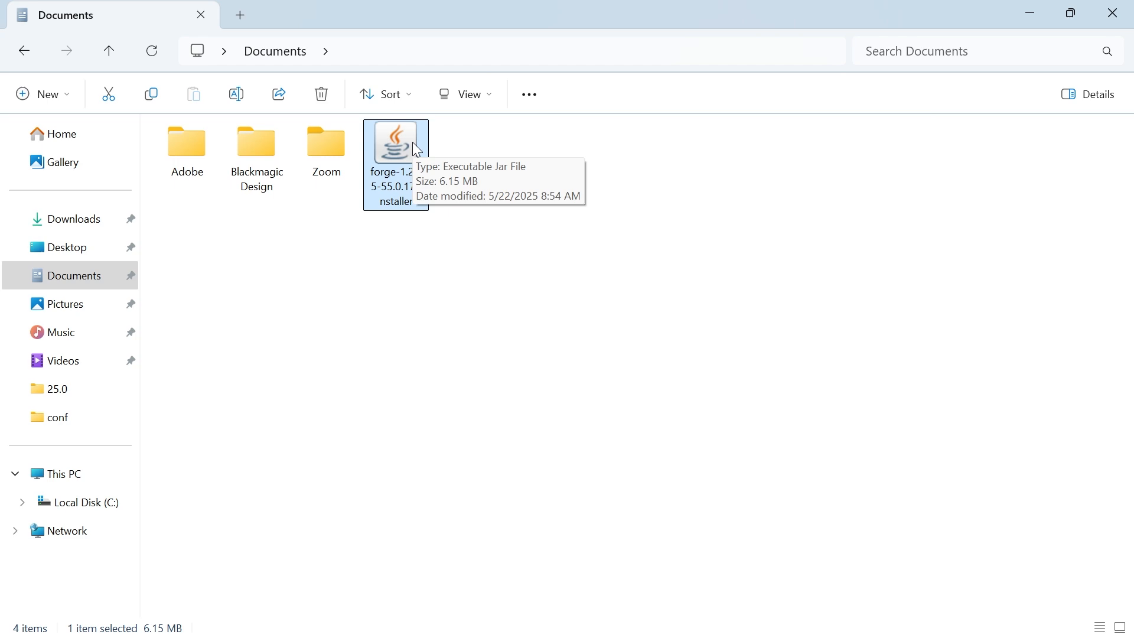
pyautogui.moveTo(489, 221)
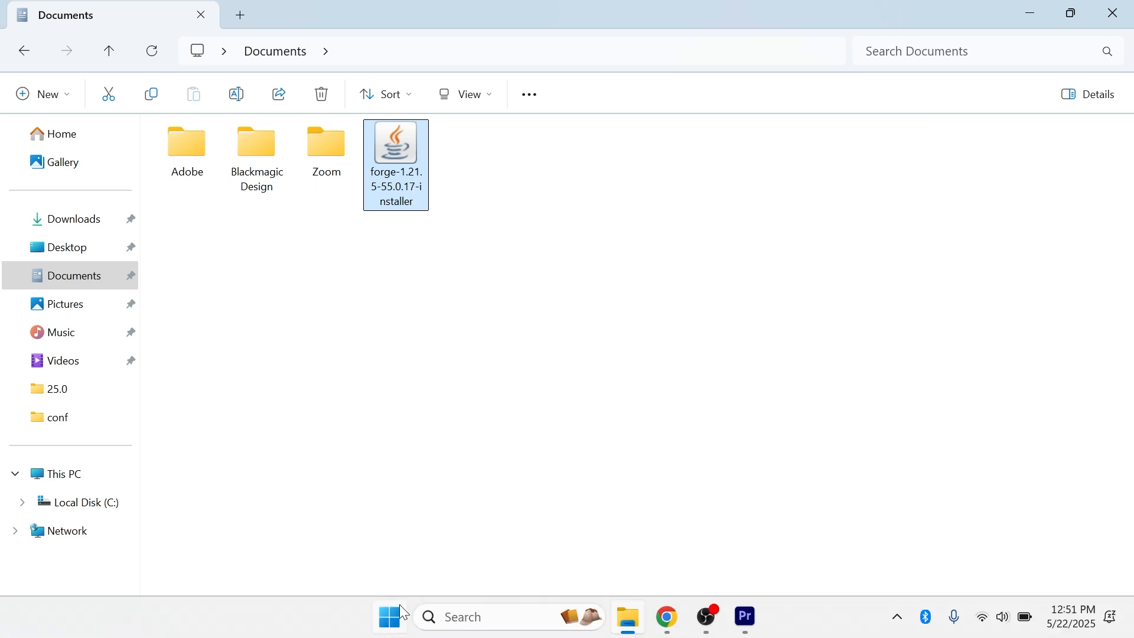
pyautogui.click(389, 617)
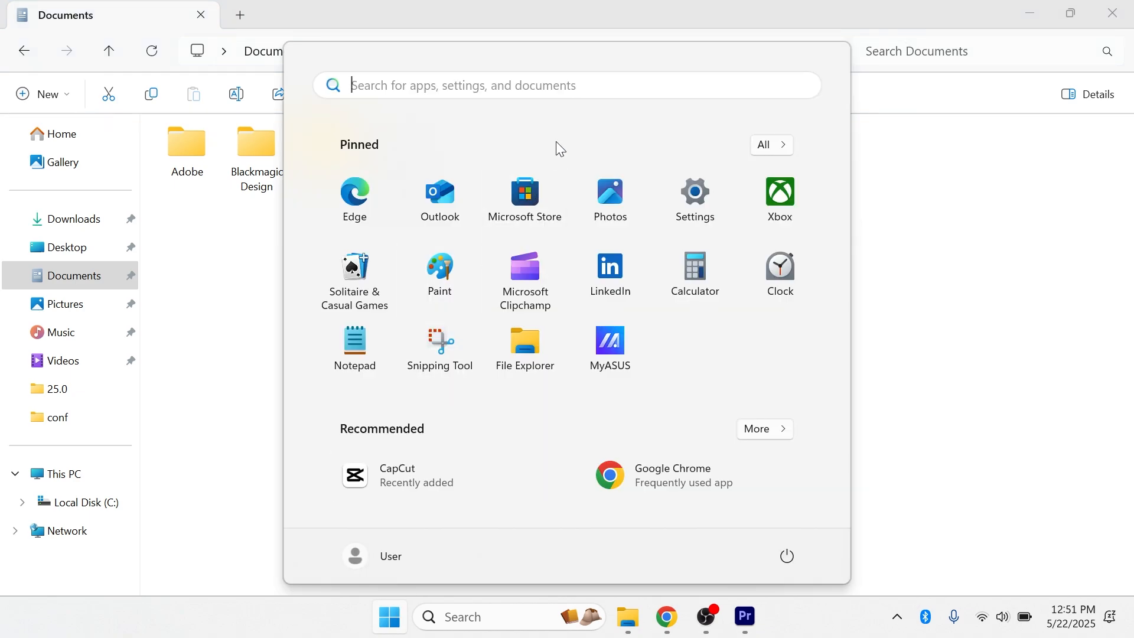
pyautogui.write('settings')
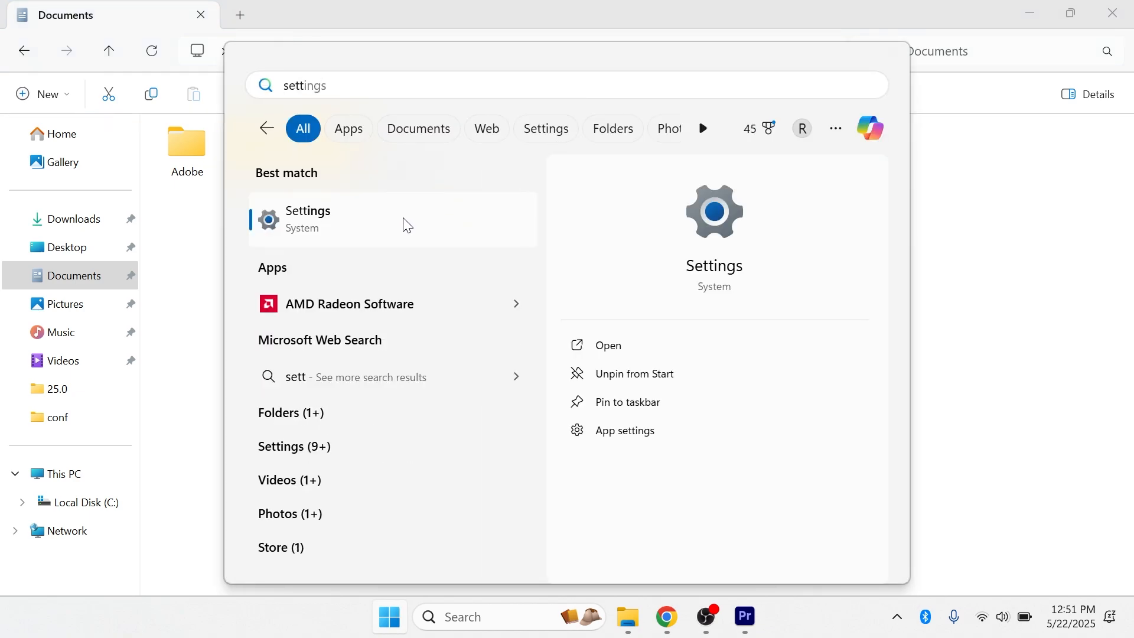
# Uninstall Java 8 Update 451 from the Apps section of Settings
pyautogui.click(307, 219)
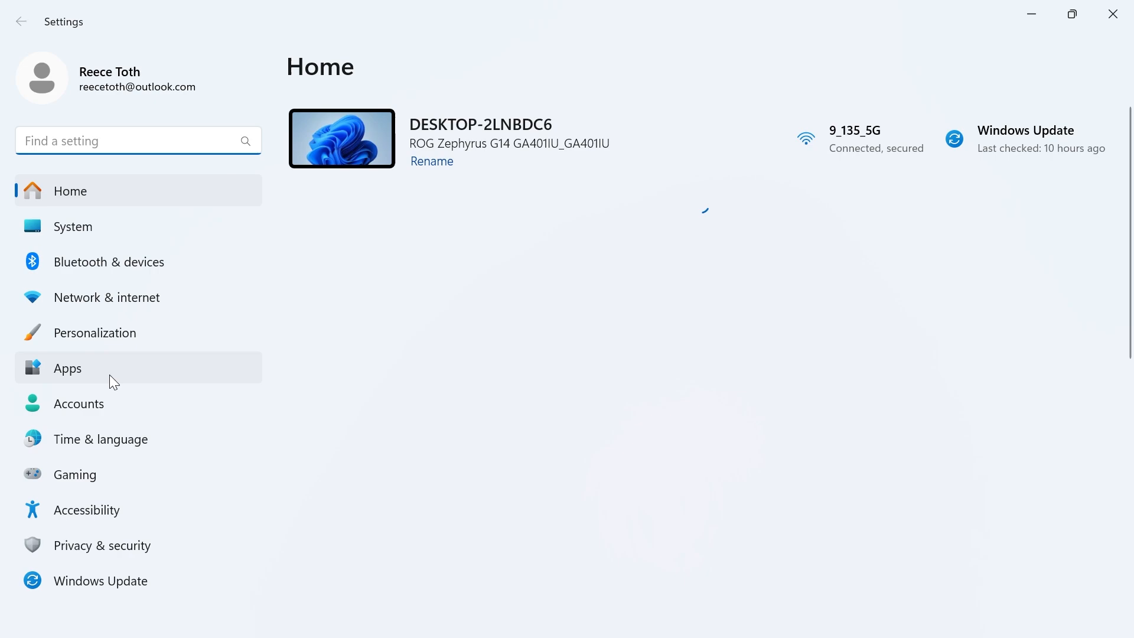
pyautogui.click(67, 368)
pyautogui.write('java')
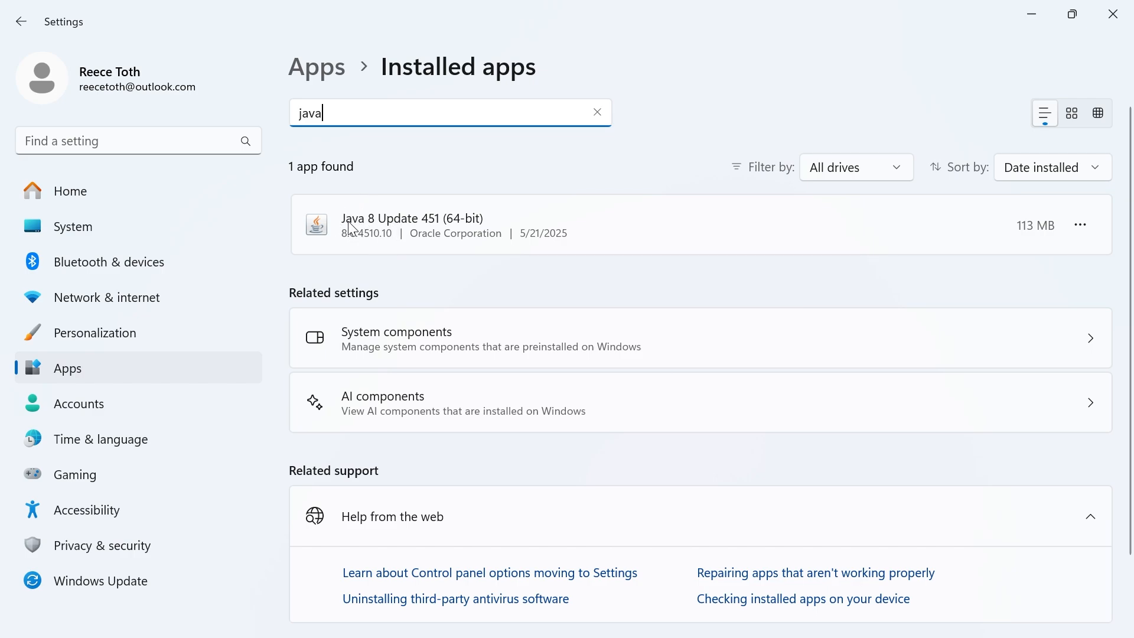
pyautogui.moveTo(373, 249)
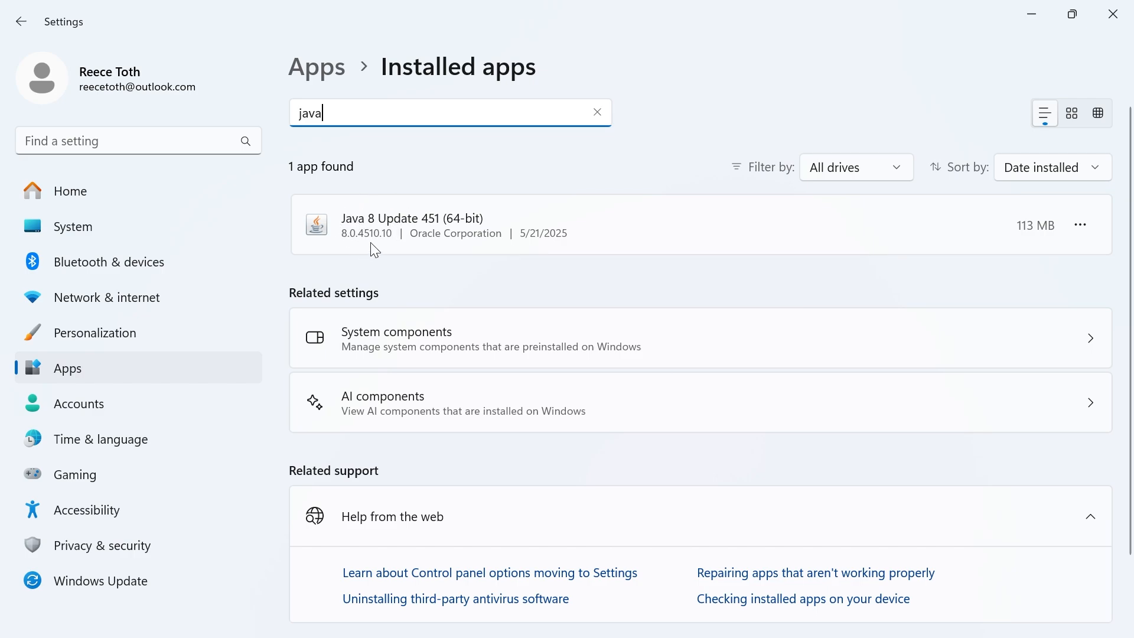
pyautogui.moveTo(380, 190)
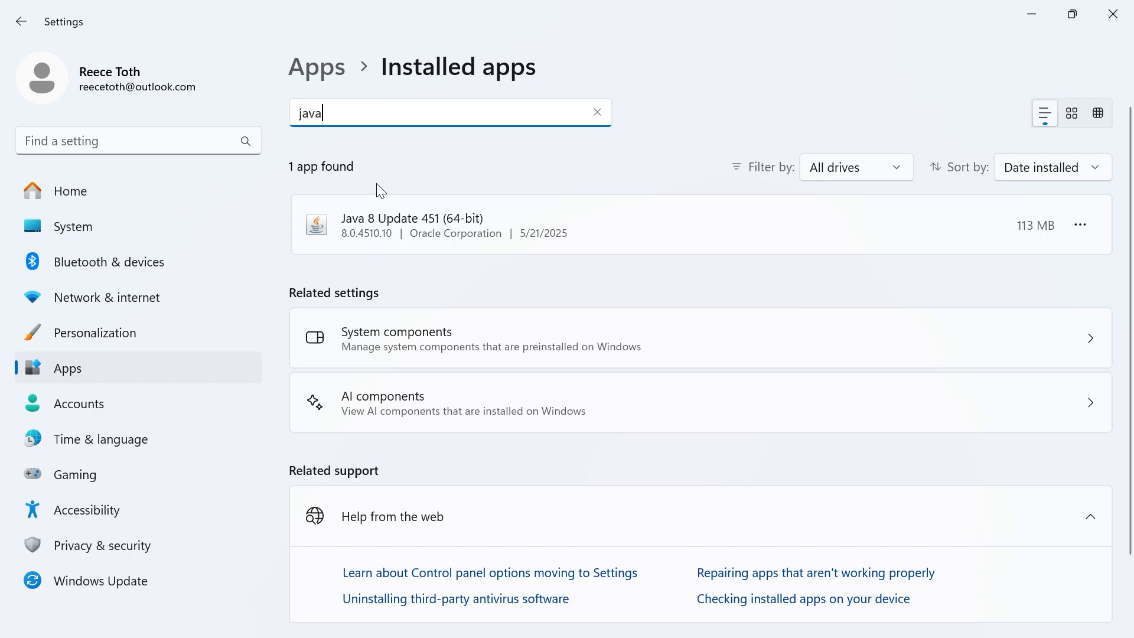
pyautogui.moveTo(430, 227)
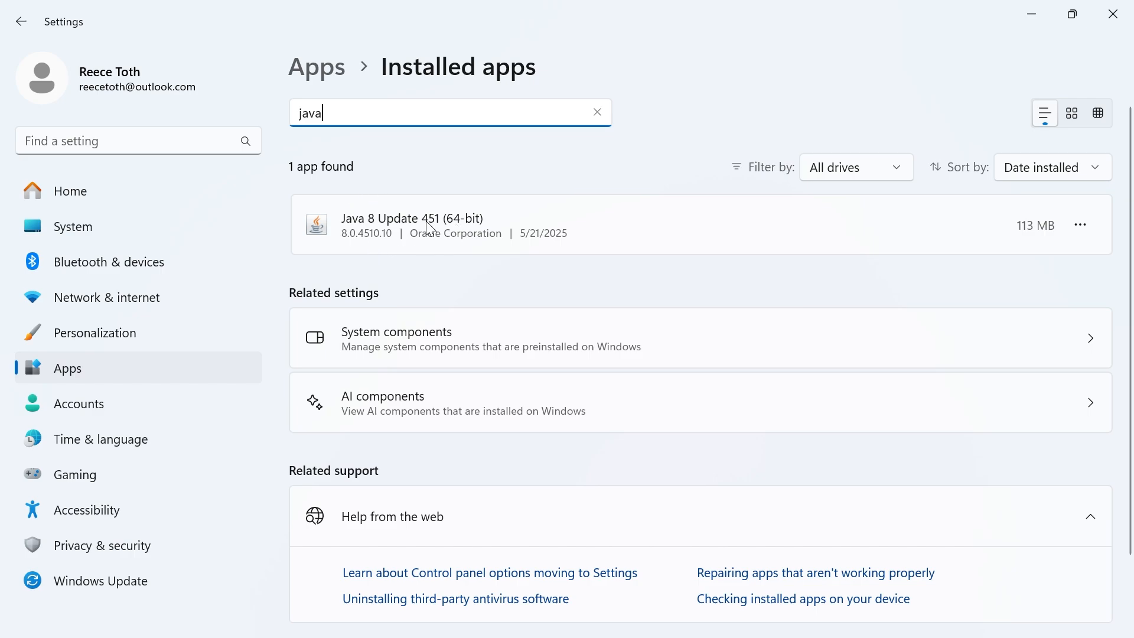
pyautogui.moveTo(401, 238)
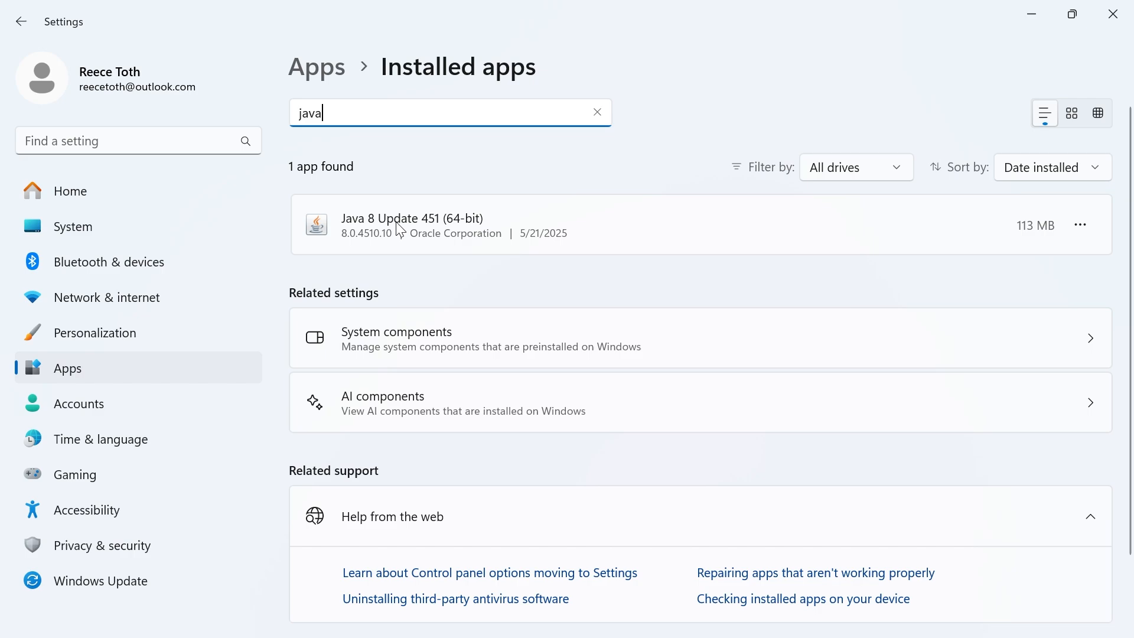
pyautogui.click(1080, 225)
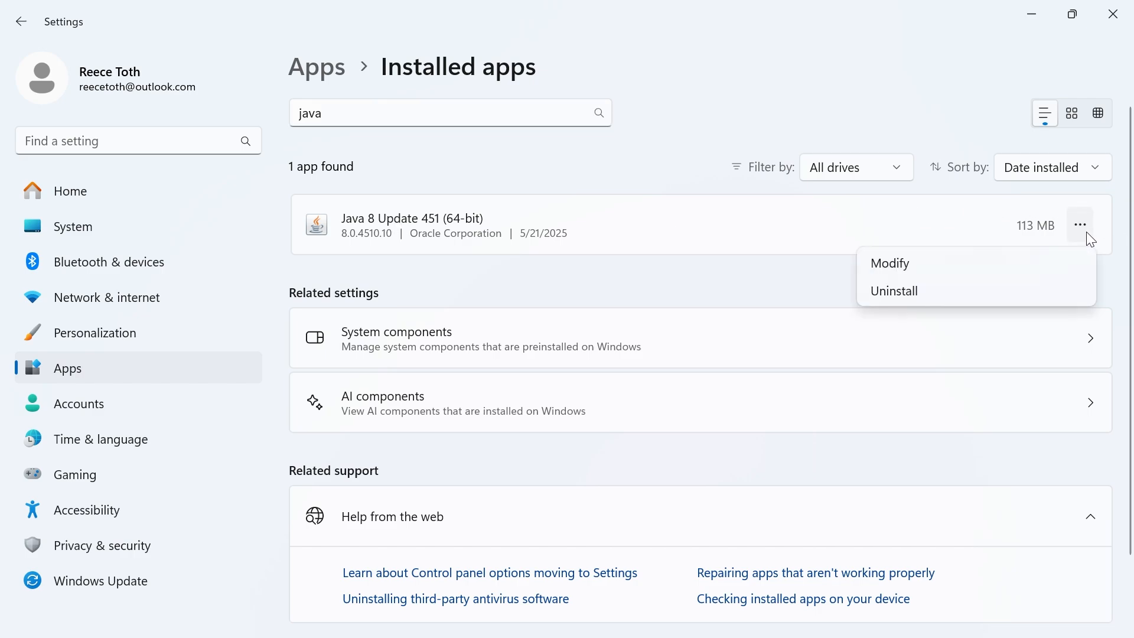
pyautogui.click(909, 298)
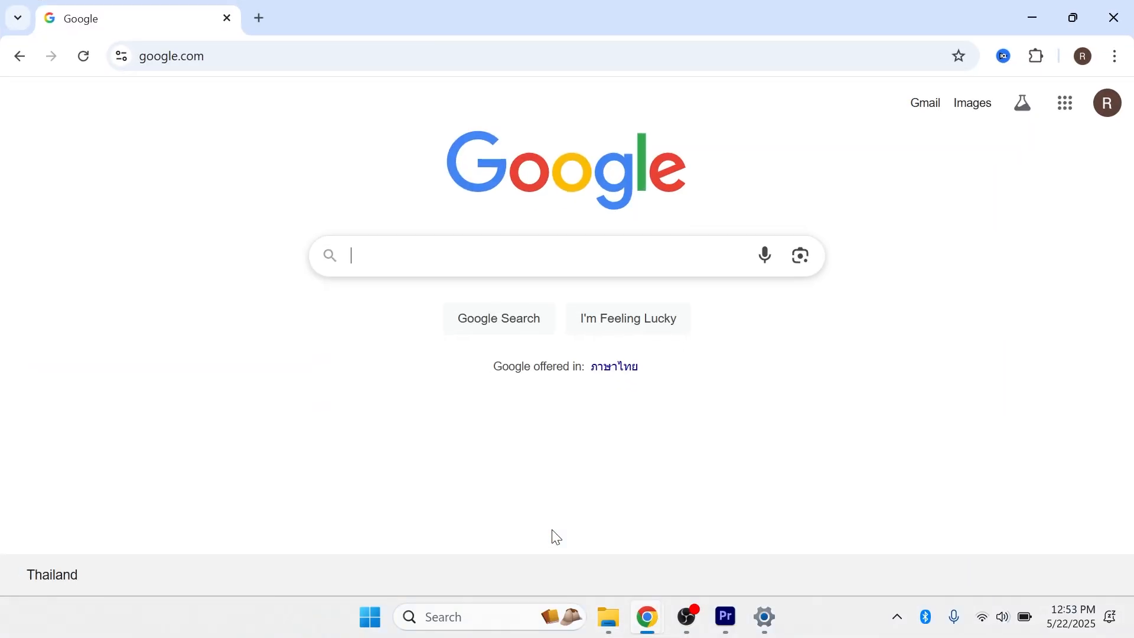
# Download the Java 8 Update 451 Windows installer (jre-8u451-windows-x64.exe) from java.com
pyautogui.write('java')
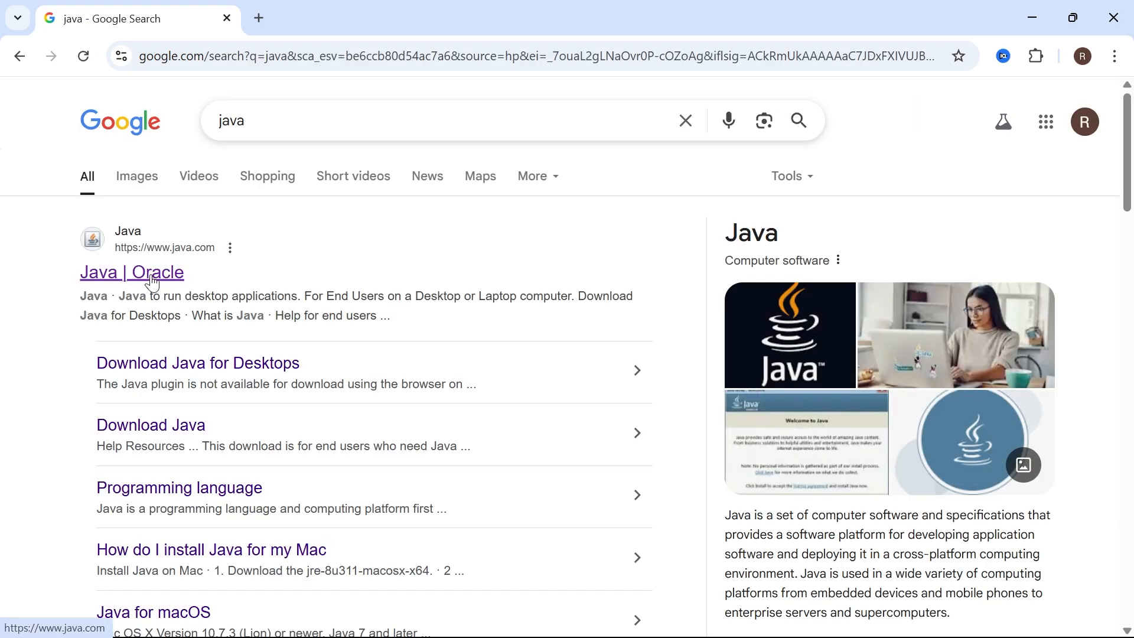
pyautogui.click(132, 272)
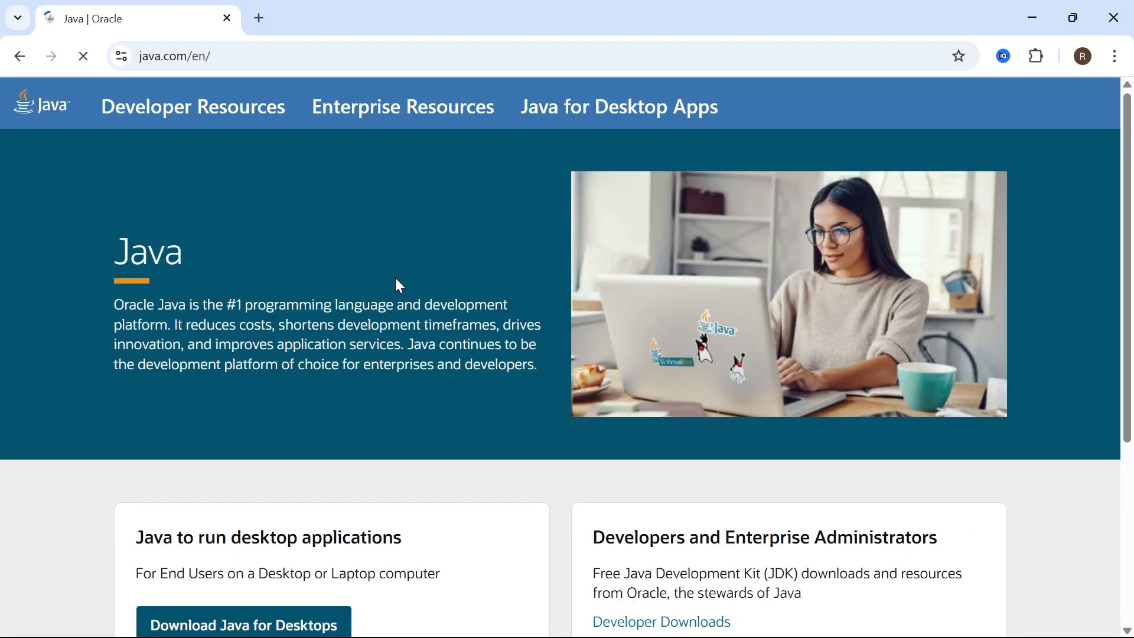
pyautogui.scroll(-3)
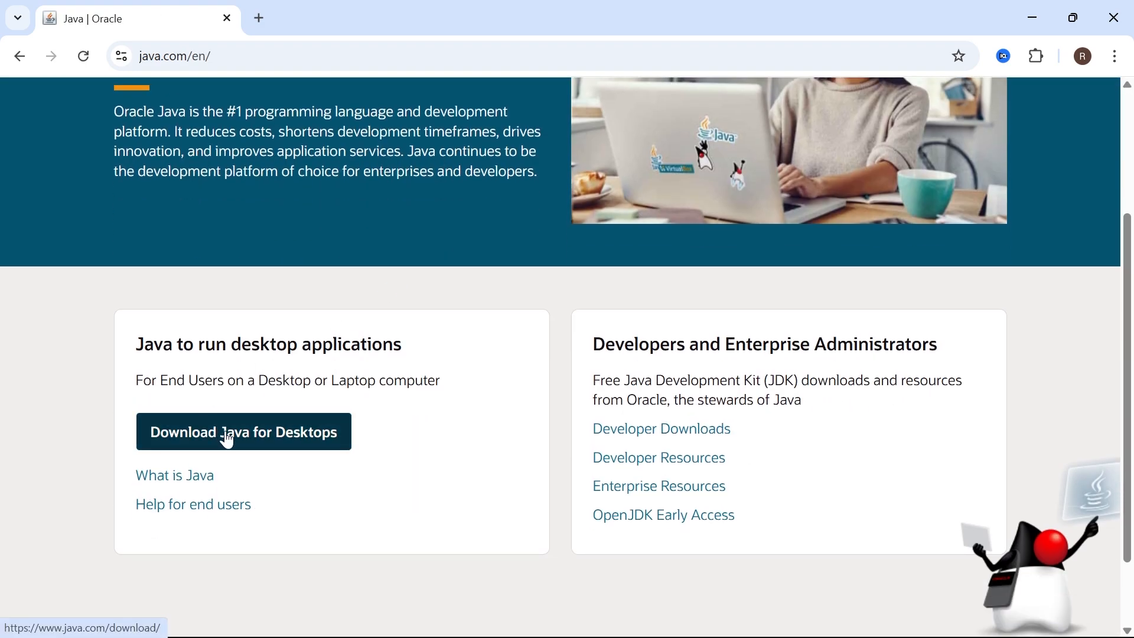
pyautogui.click(243, 431)
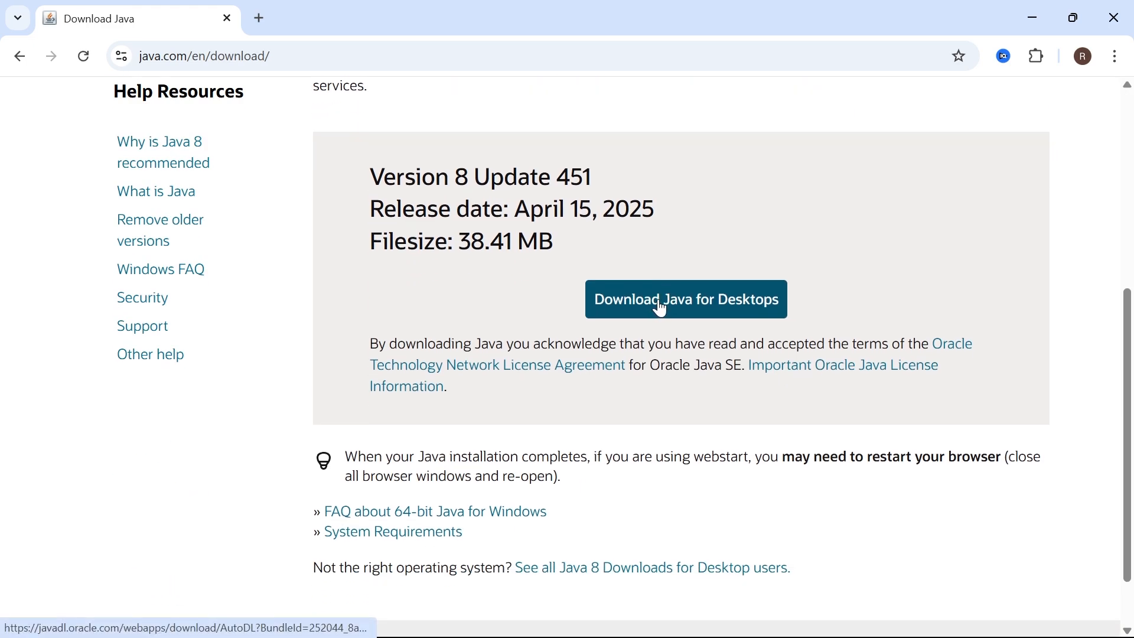
pyautogui.click(1051, 56)
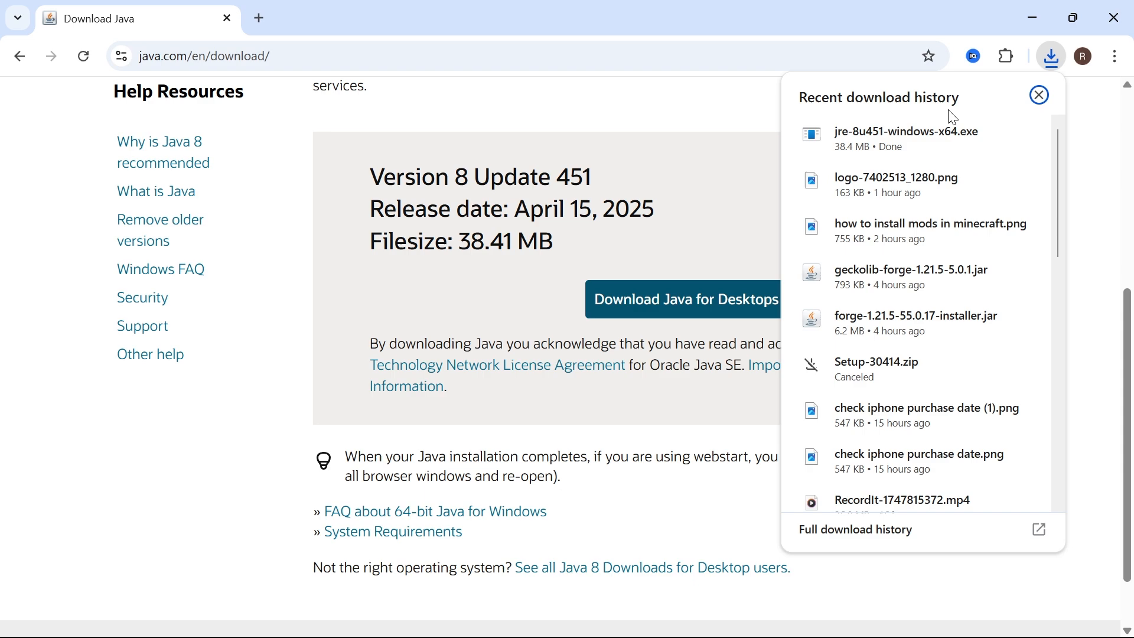
pyautogui.moveTo(877, 146)
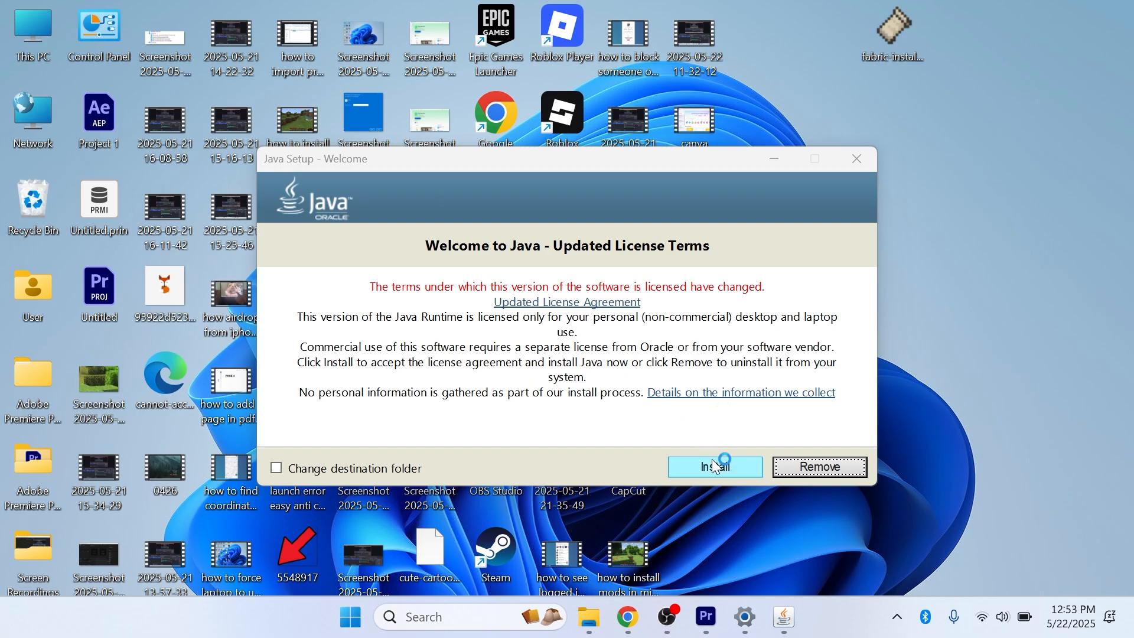
# Accept the updated license, install Java, and close the setup window
pyautogui.click(716, 466)
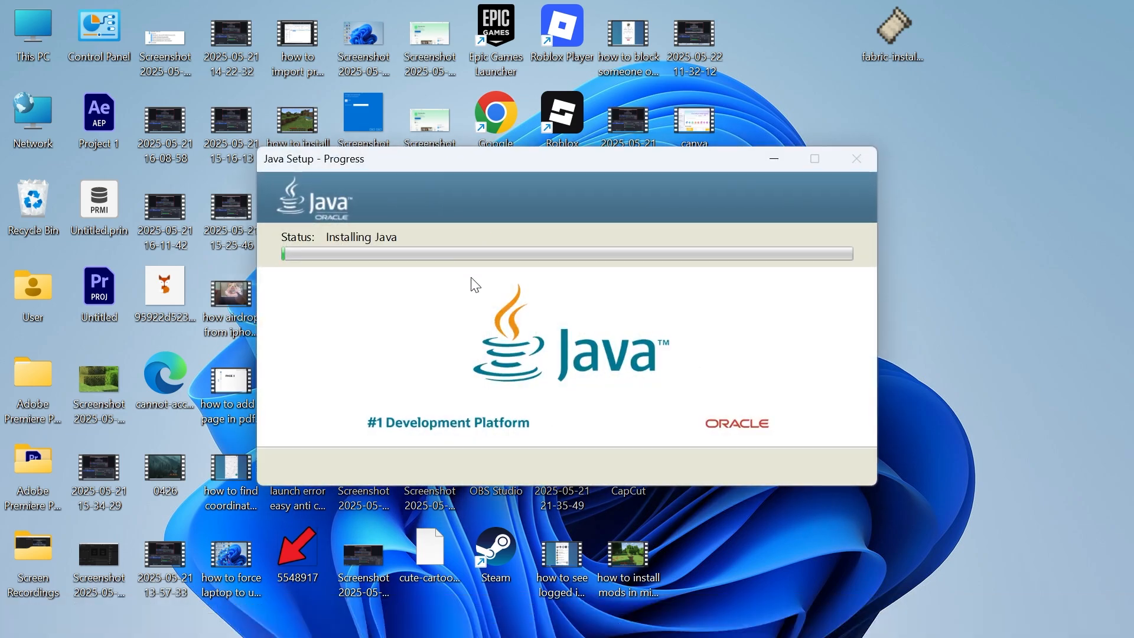
pyautogui.moveTo(443, 313)
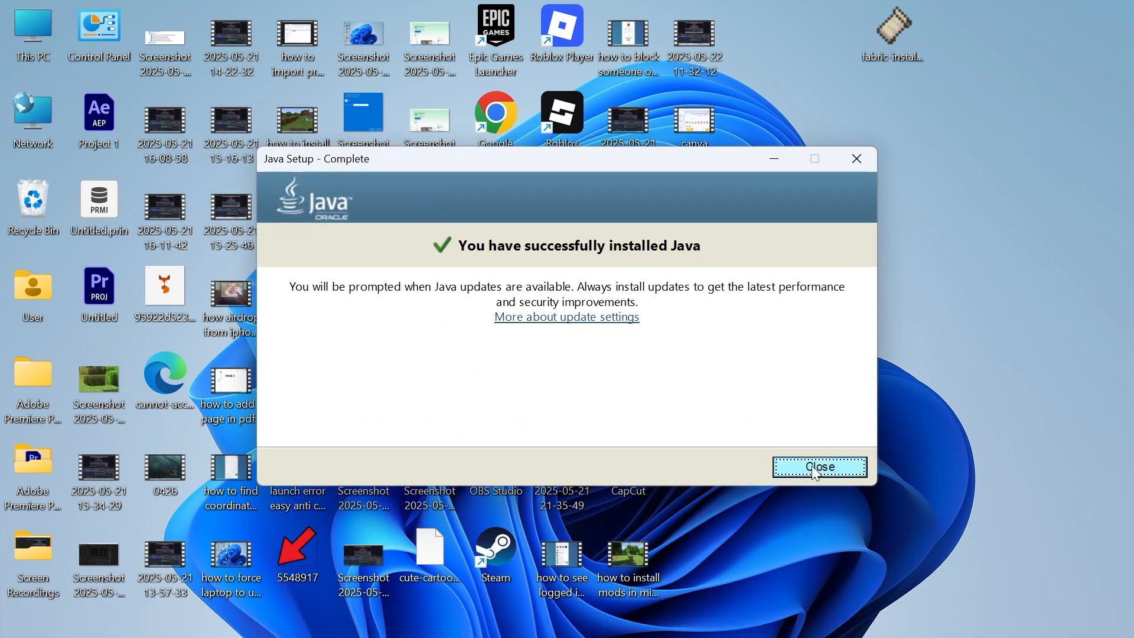
pyautogui.click(819, 466)
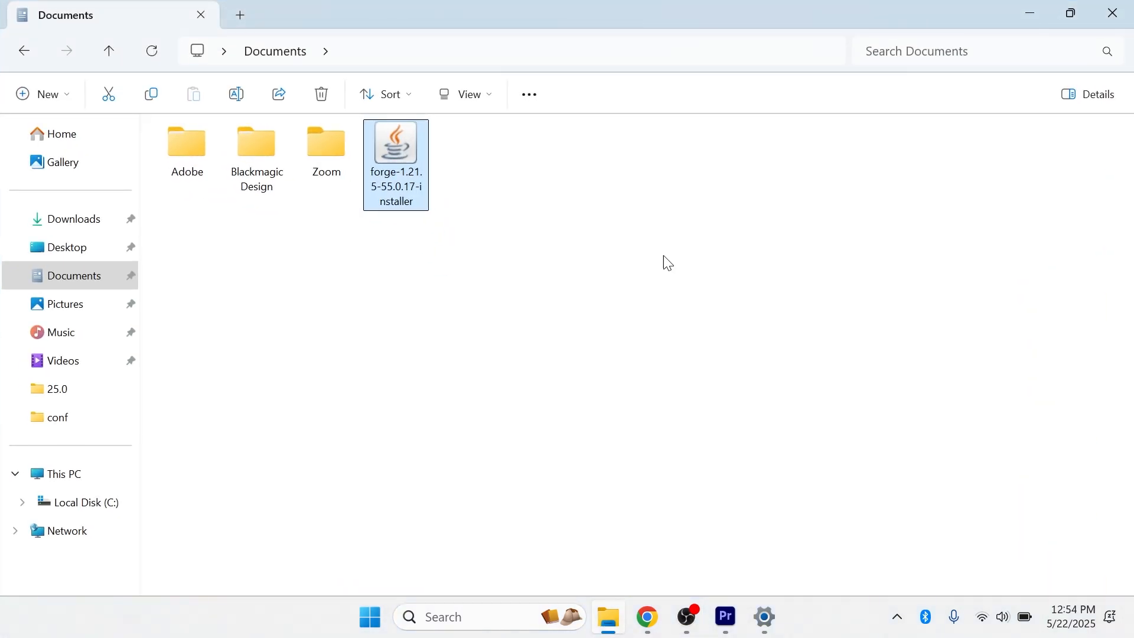
pyautogui.moveTo(396, 149)
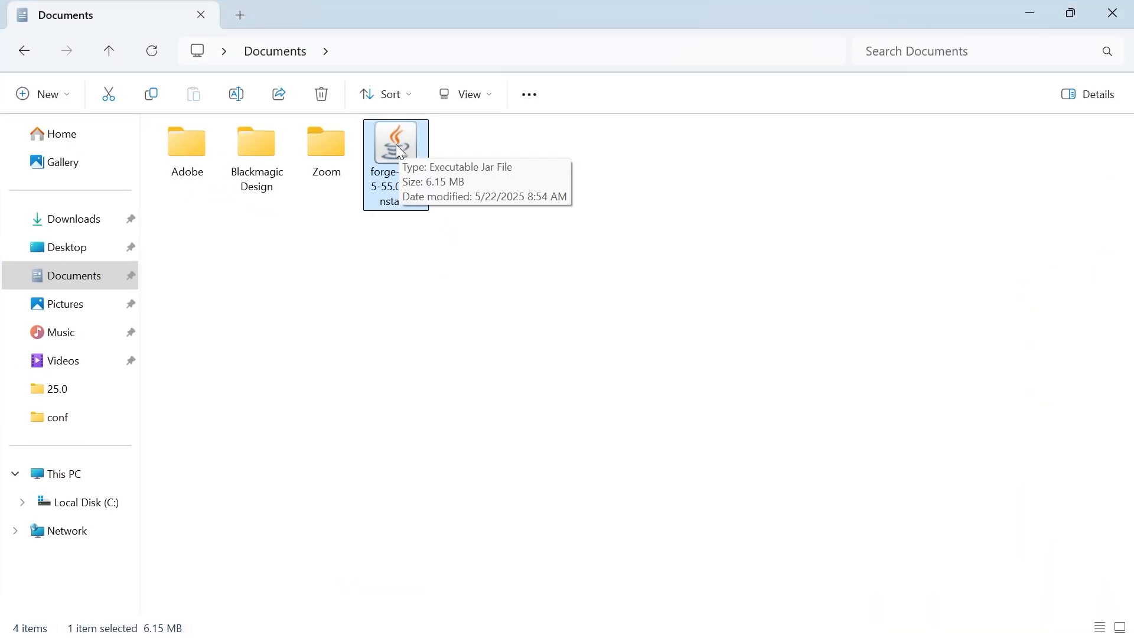
# Always open the Forge jar with Java(TM) Platform SE binary and install the client
pyautogui.rightClick(396, 142)
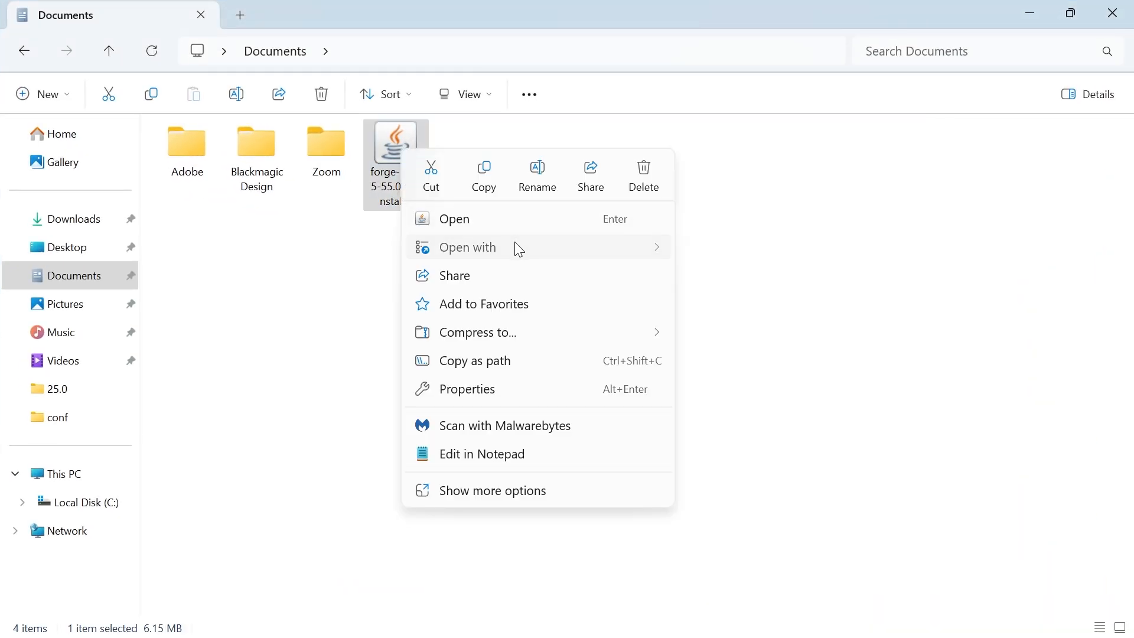
pyautogui.click(467, 247)
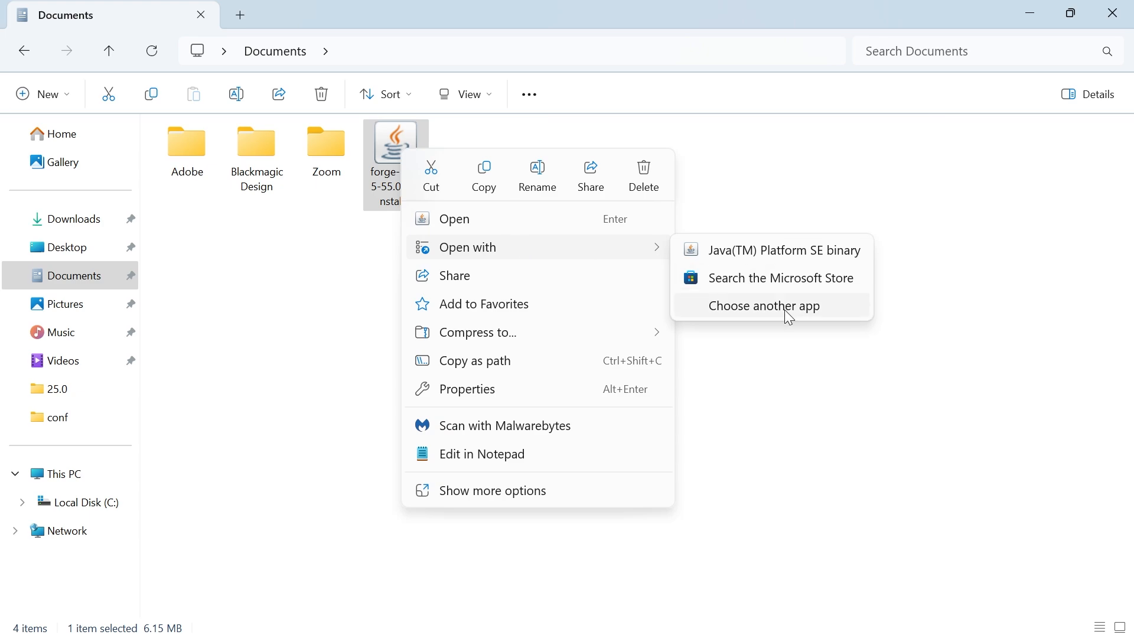
pyautogui.click(764, 306)
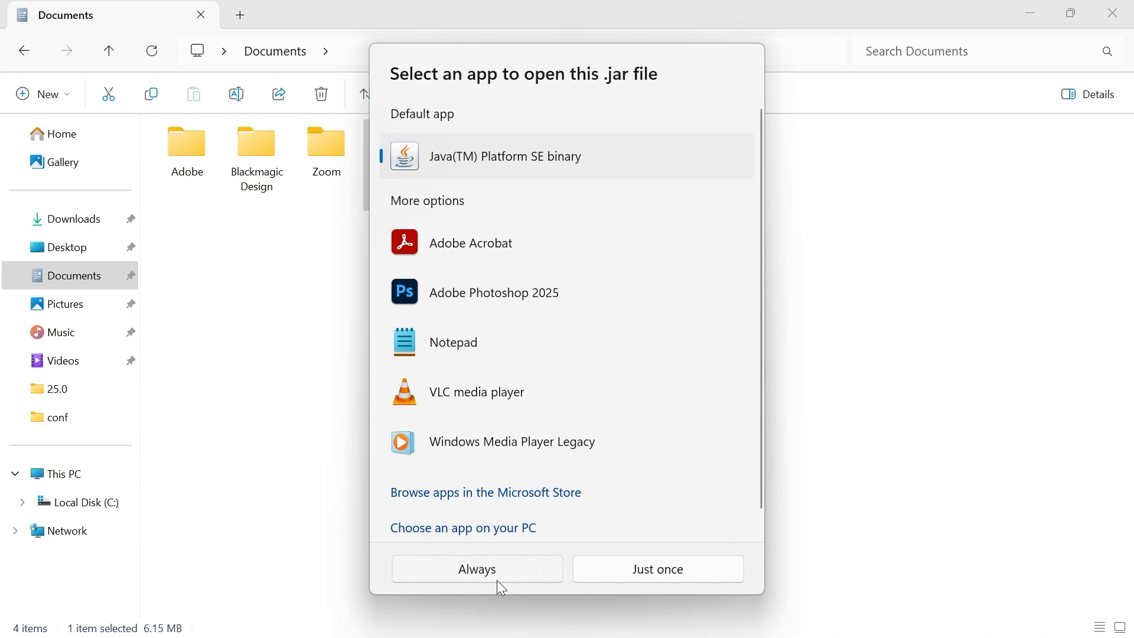
pyautogui.click(657, 569)
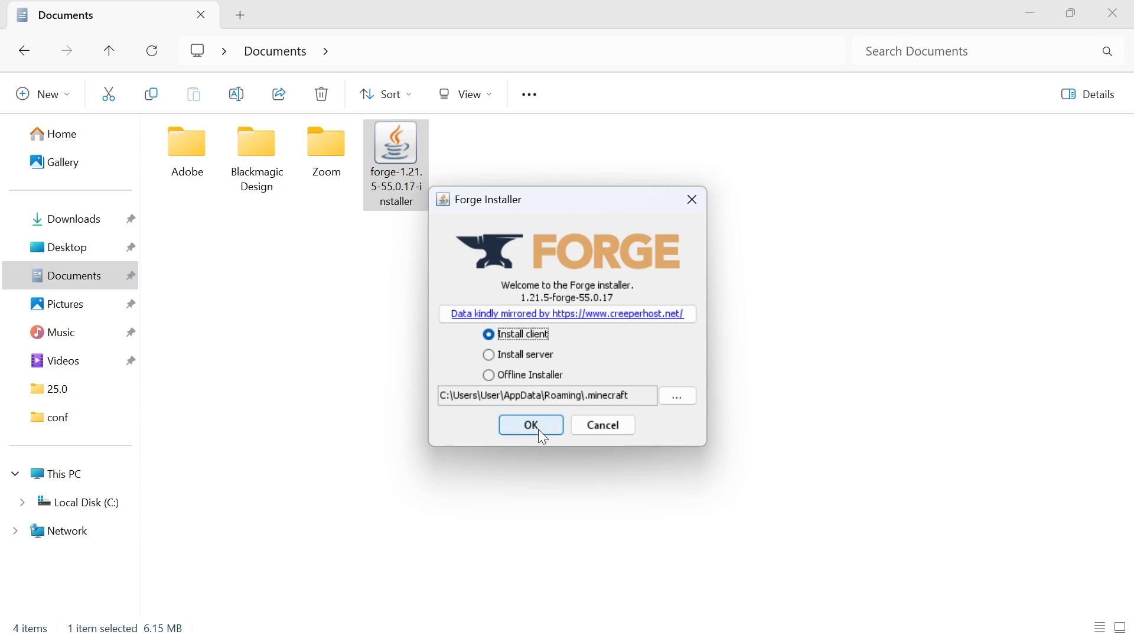
pyautogui.click(531, 425)
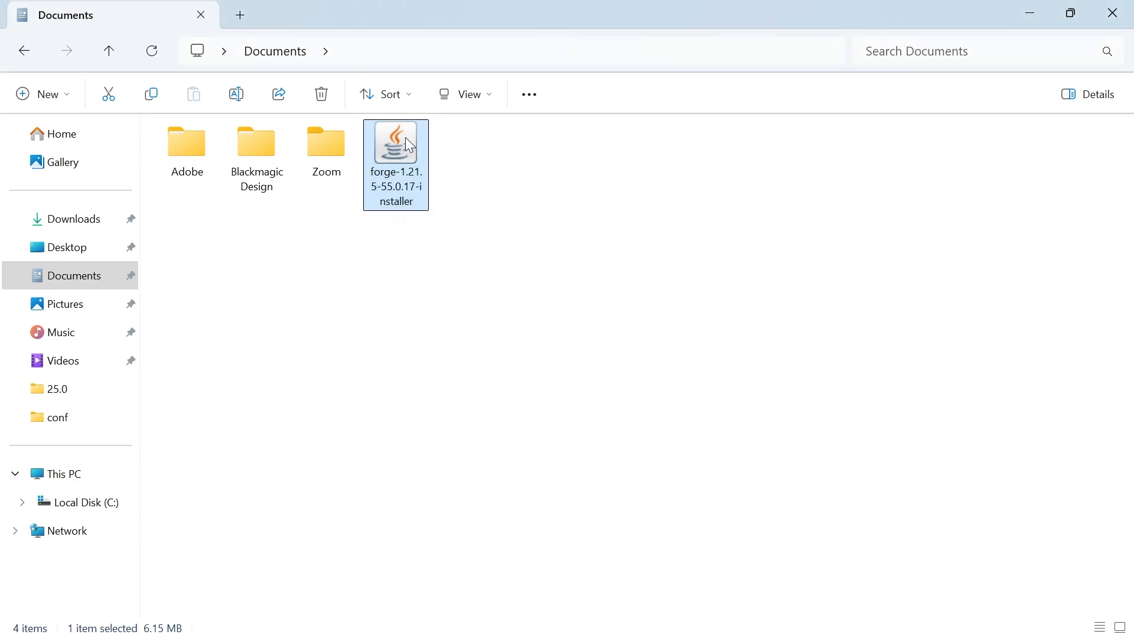
pyautogui.moveTo(387, 288)
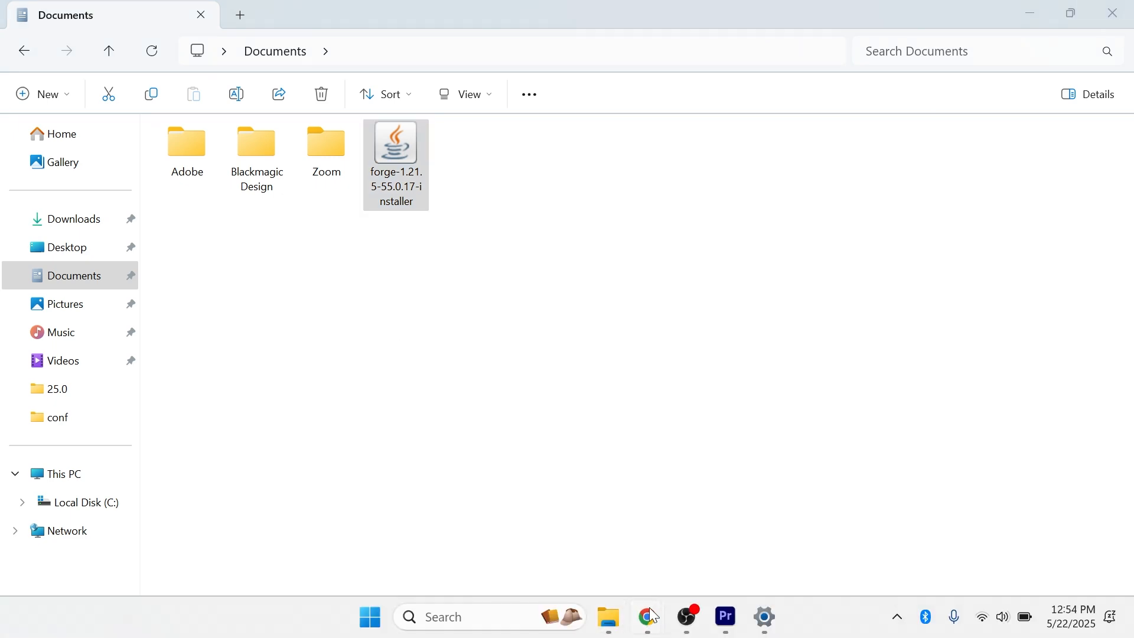
# Open Oracle's JDK 24 Windows downloads from java.com's Developer Downloads in Chrome
pyautogui.click(646, 617)
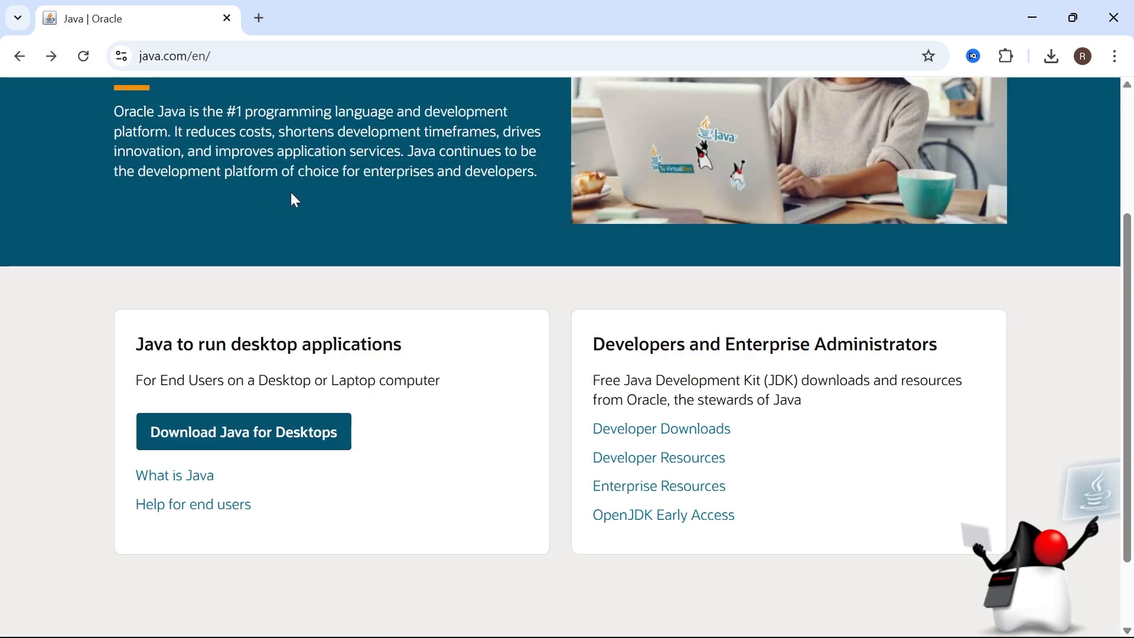
pyautogui.moveTo(634, 437)
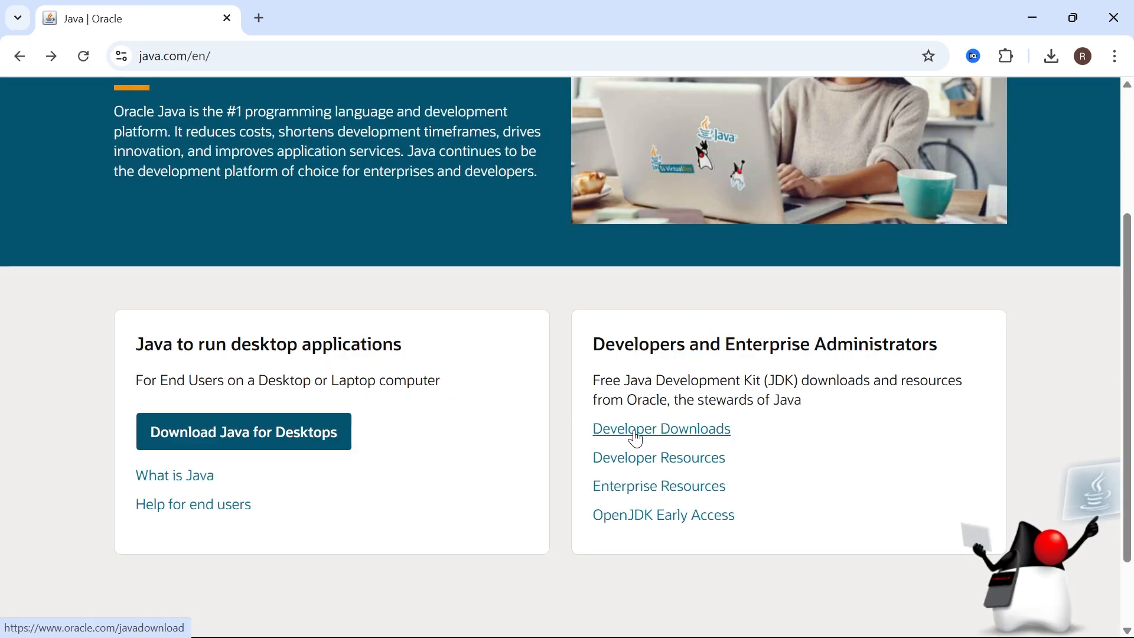
pyautogui.click(661, 428)
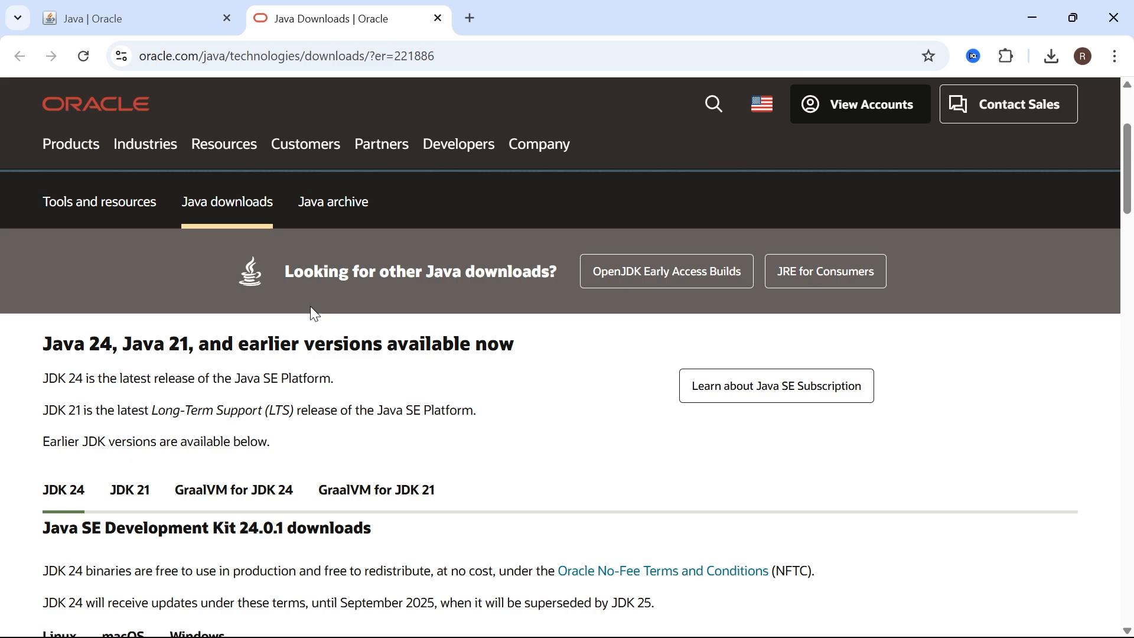
pyautogui.scroll(-3)
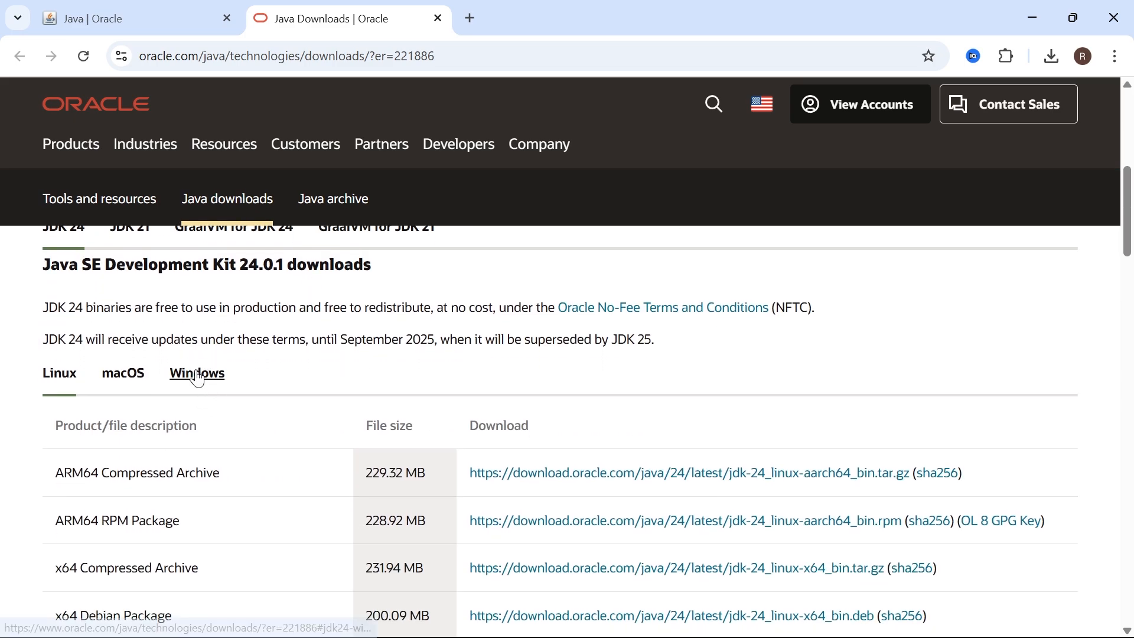
pyautogui.click(197, 374)
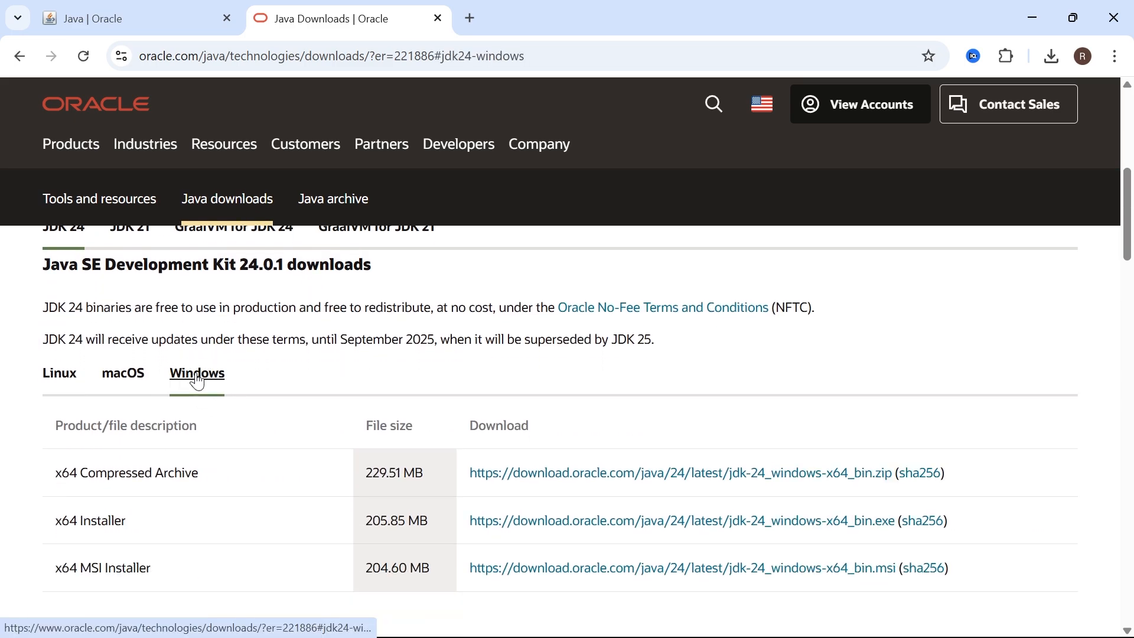
pyautogui.scroll(-3)
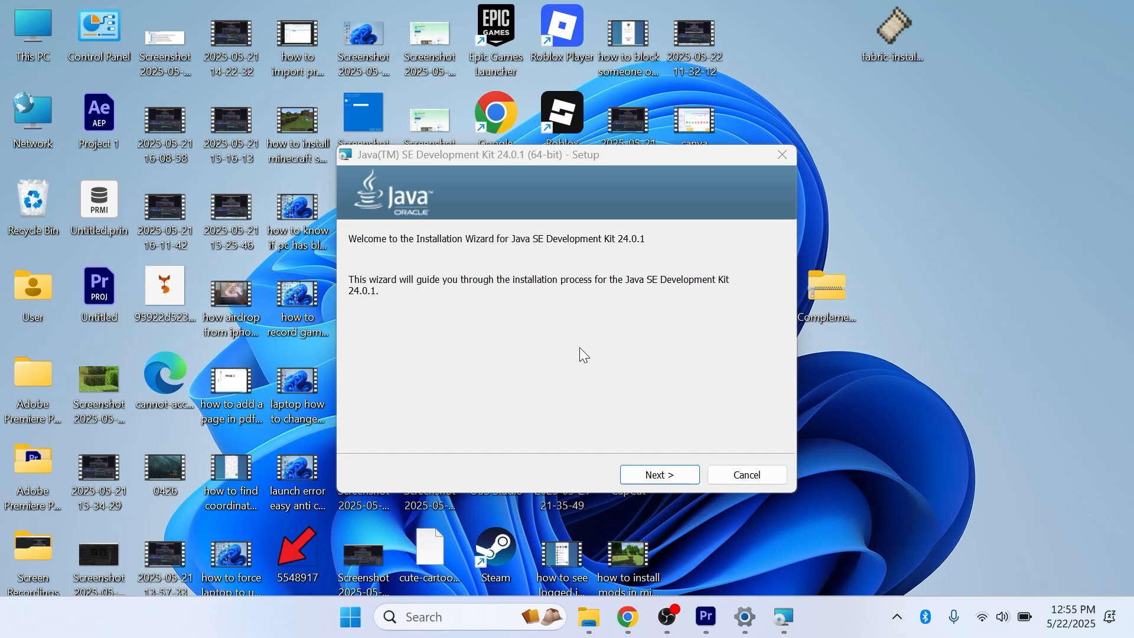
pyautogui.moveTo(656, 482)
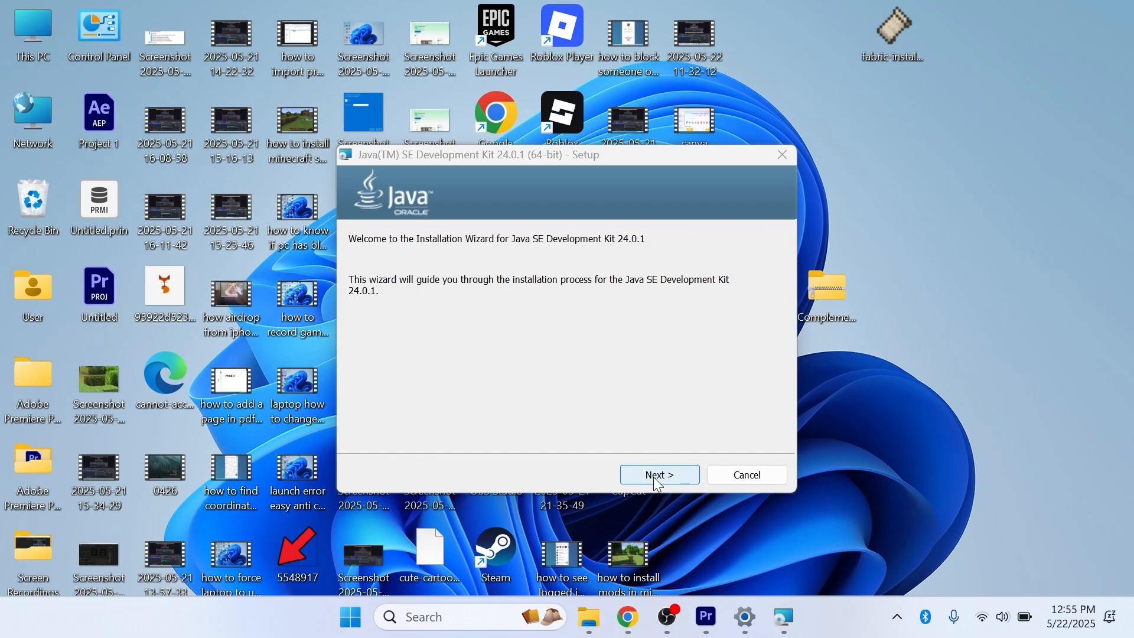
# Advance the JDK 24.0.1 Setup wizard past its welcome screen with Next
pyautogui.click(660, 474)
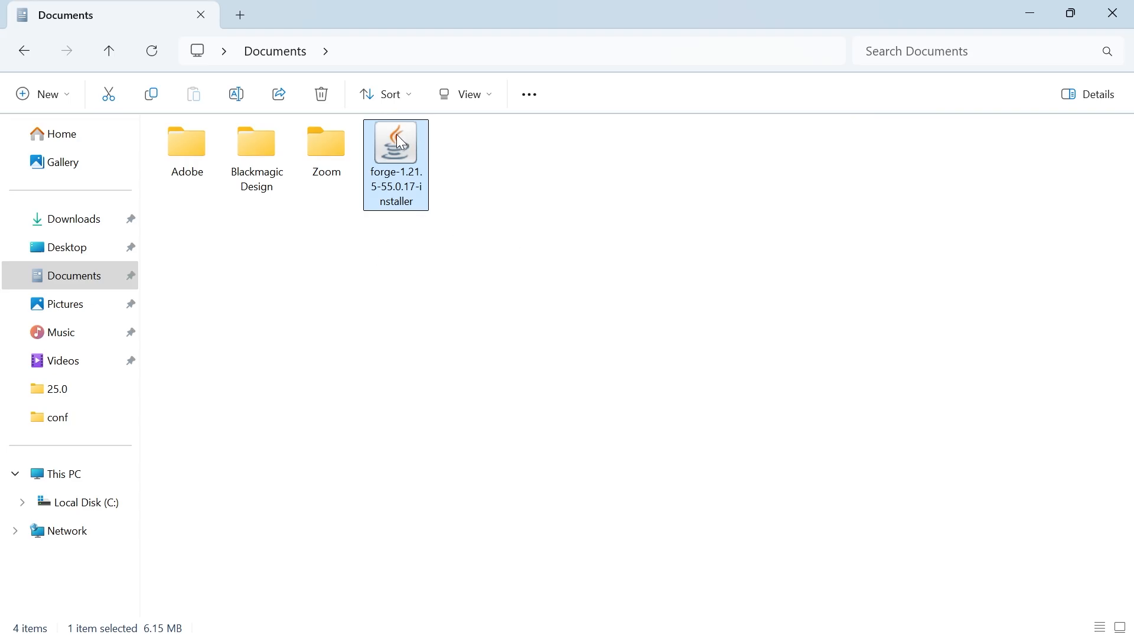
pyautogui.rightClick(399, 142)
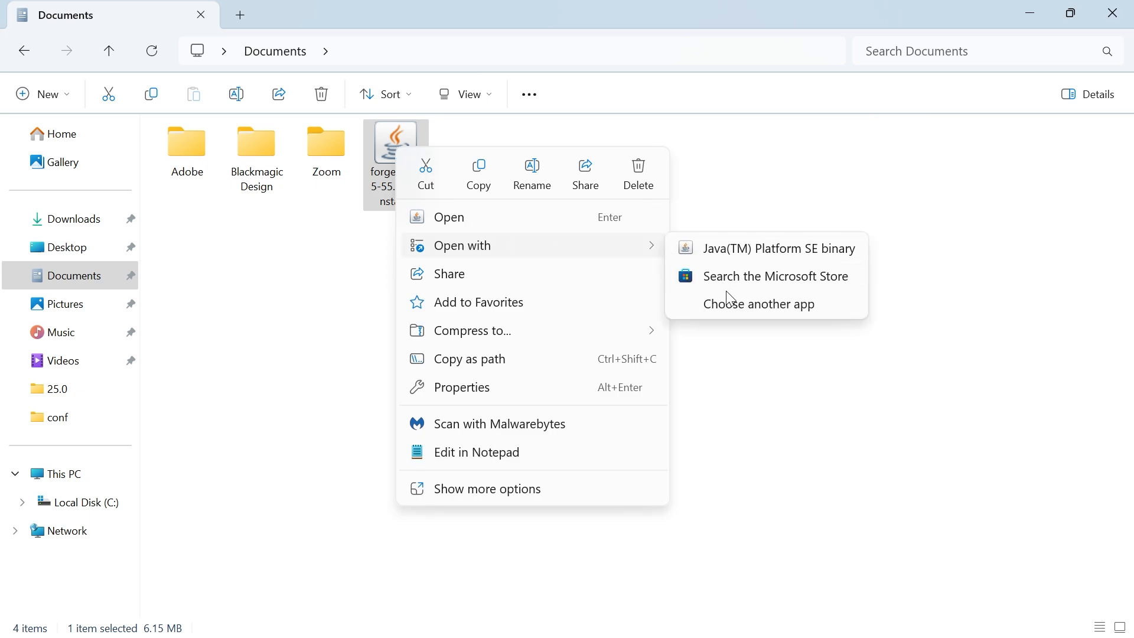
pyautogui.click(758, 303)
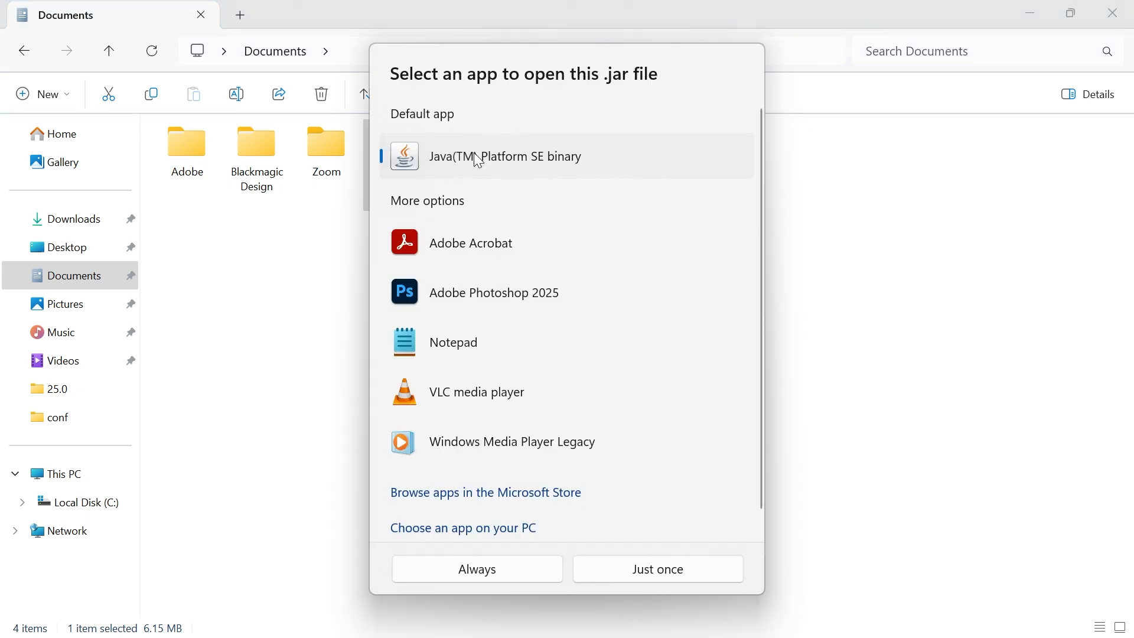
pyautogui.moveTo(490, 171)
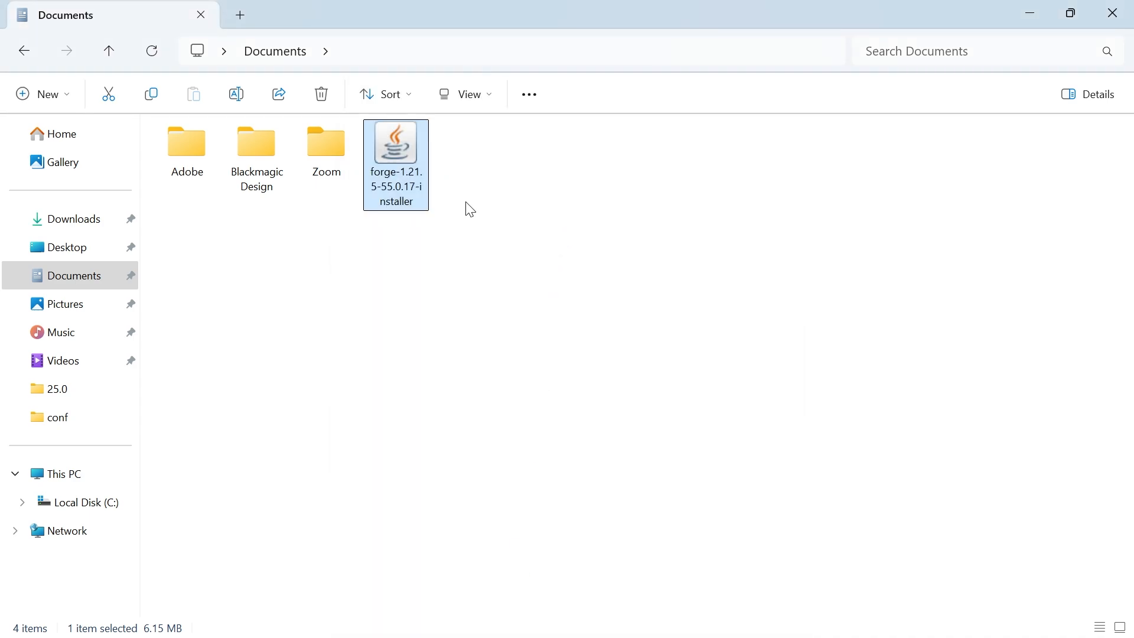
pyautogui.moveTo(456, 229)
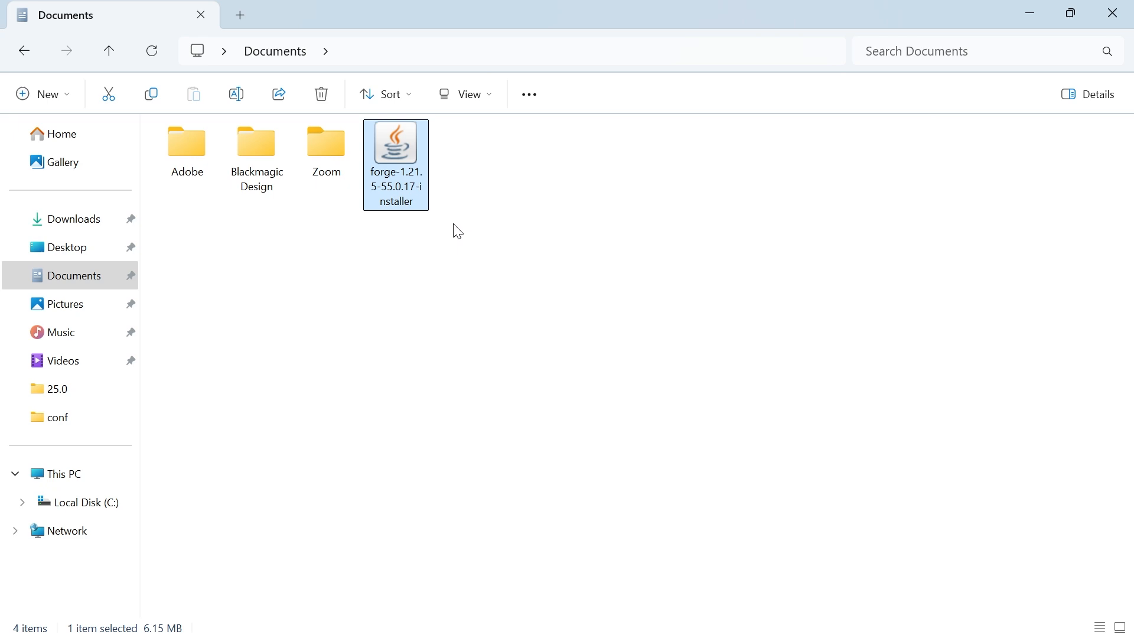
pyautogui.moveTo(394, 200)
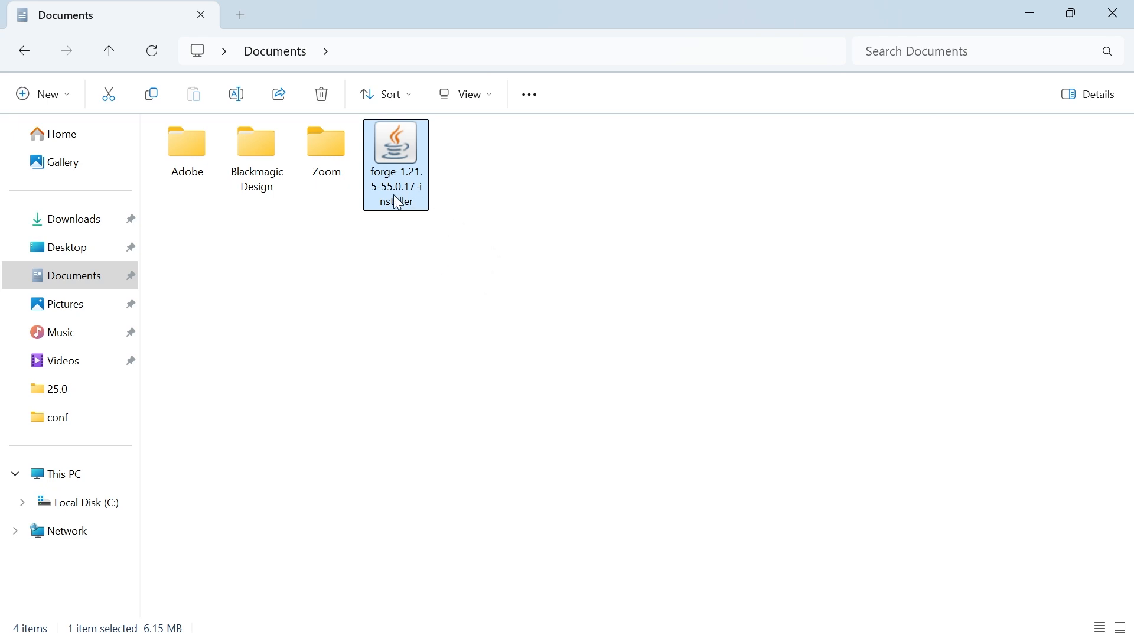
pyautogui.moveTo(395, 195)
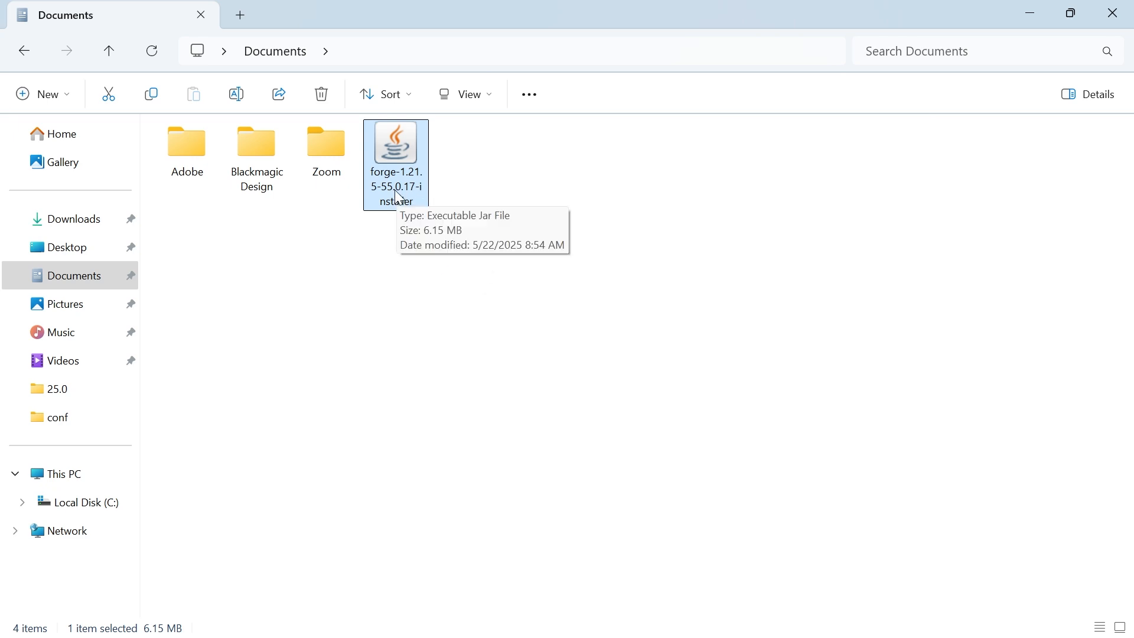
pyautogui.moveTo(579, 229)
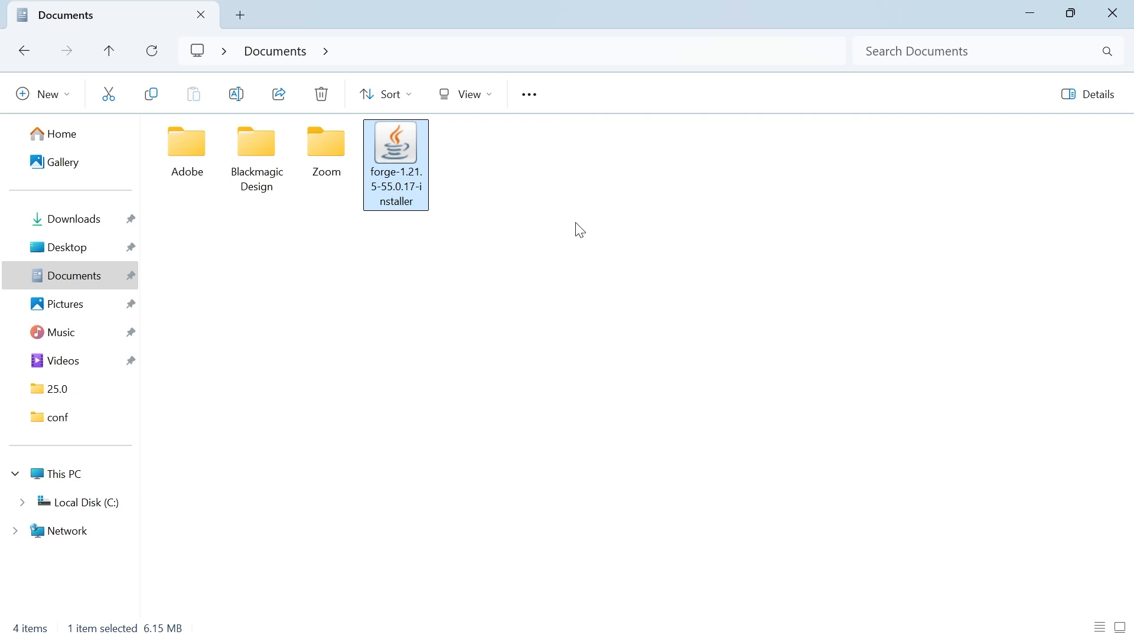